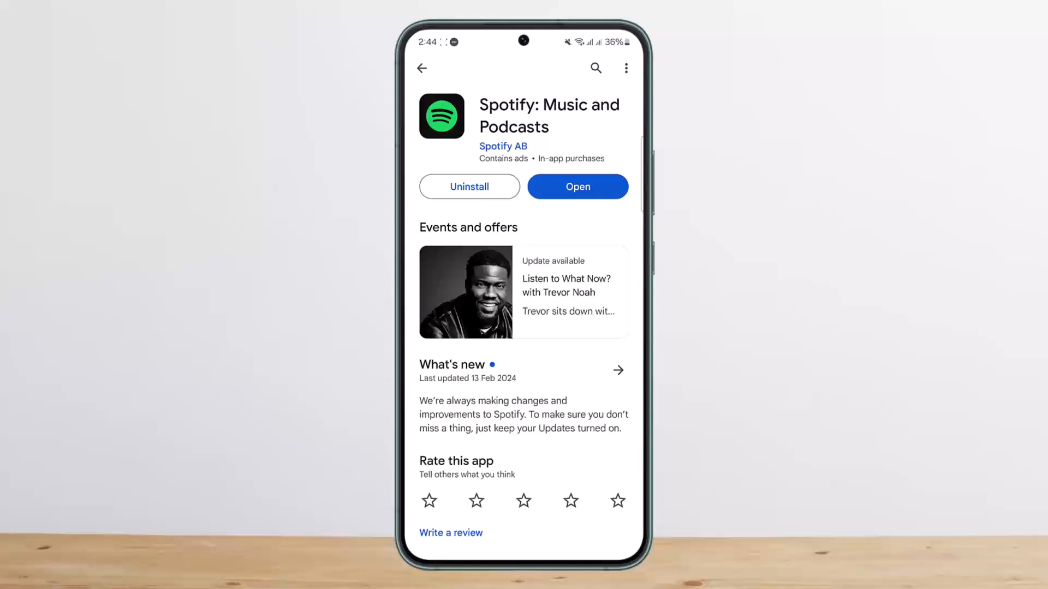
# Launch Spotify from its Google Play Store listing into the Home feed.
pyautogui.click(577, 186)
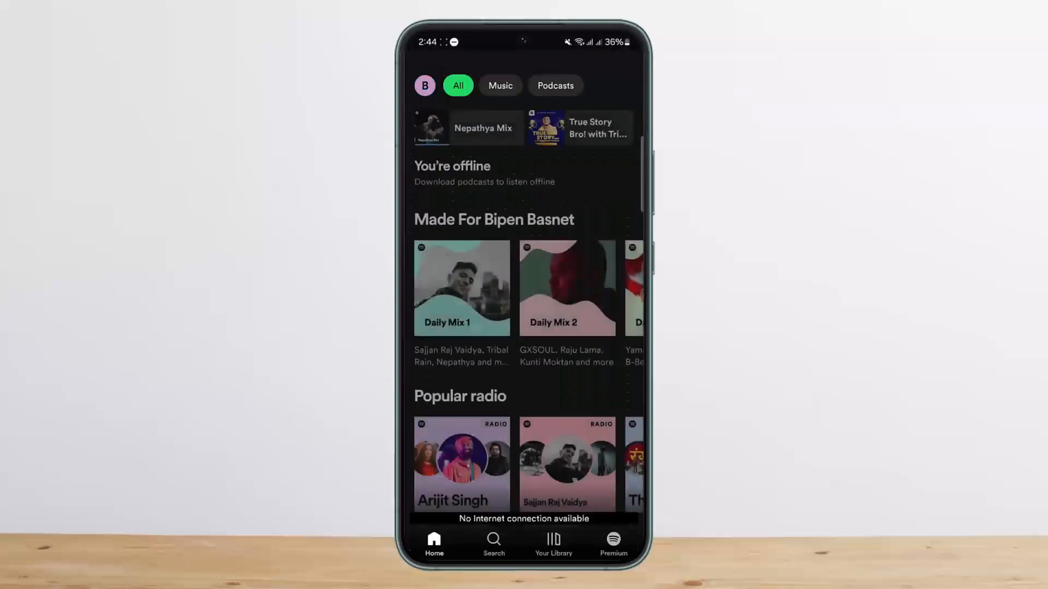
# Reach the Recently played page via the account menu's Listening history, showing nothing played yet.
pyautogui.click(423, 85)
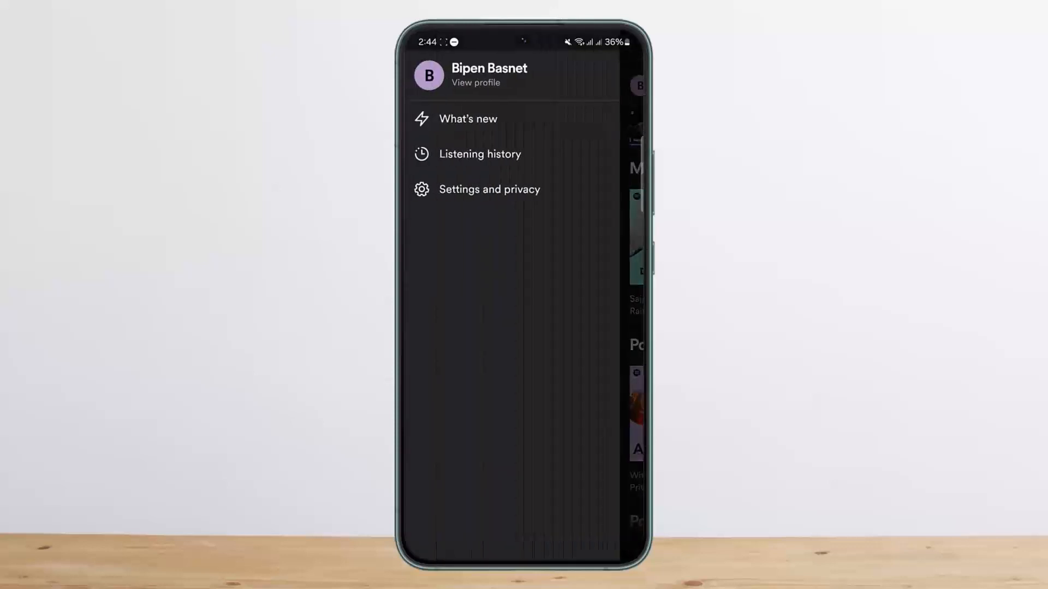
pyautogui.click(480, 154)
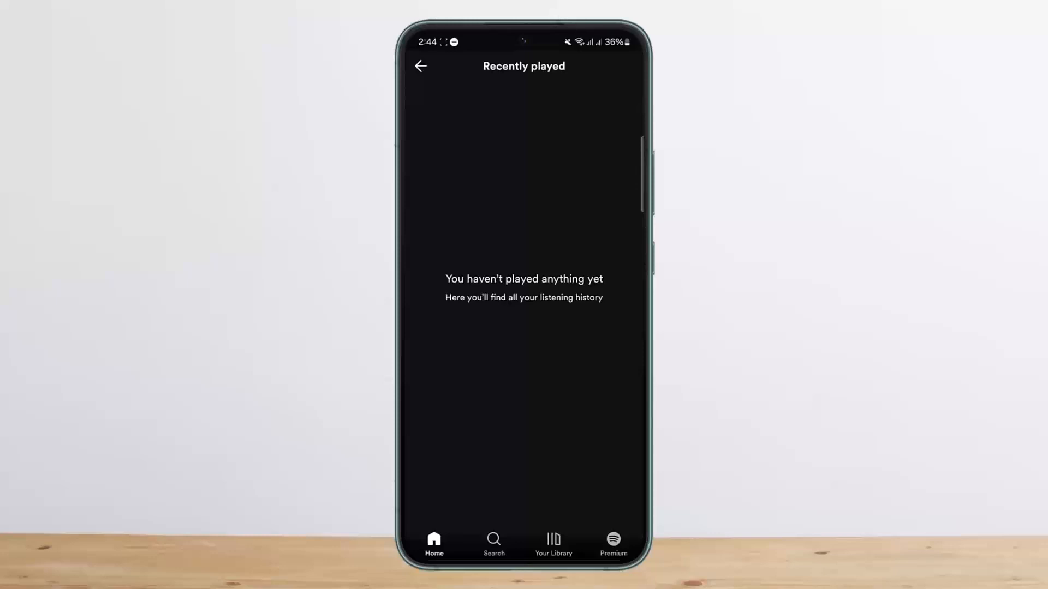
# Return from Recently played to the Home feed via the bottom navigation bar.
pyautogui.click(420, 67)
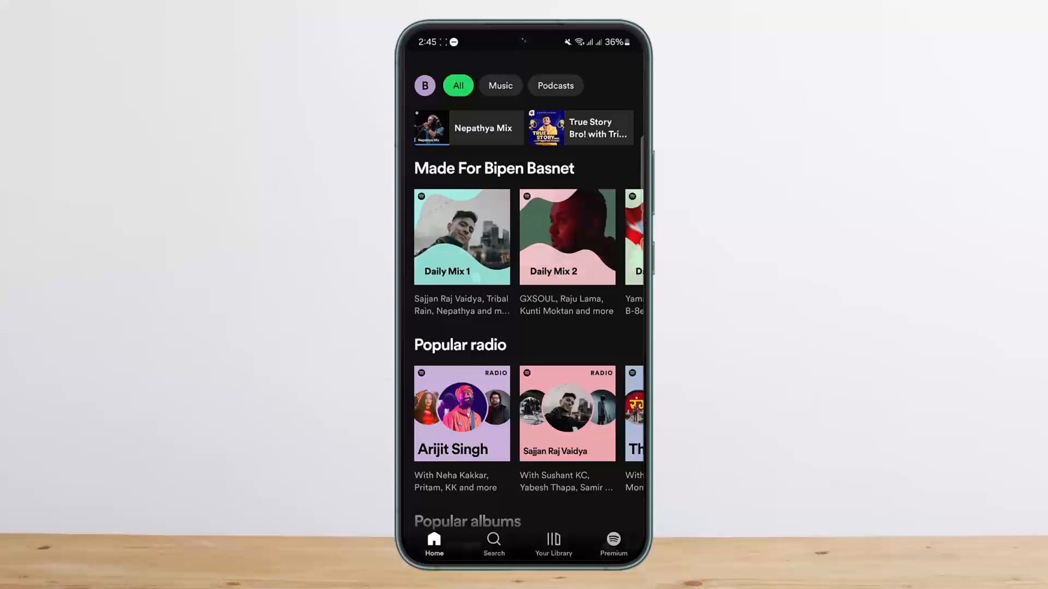
# Reach Settings and privacy from the account menu and scroll down toward the Log out option.
pyautogui.click(425, 85)
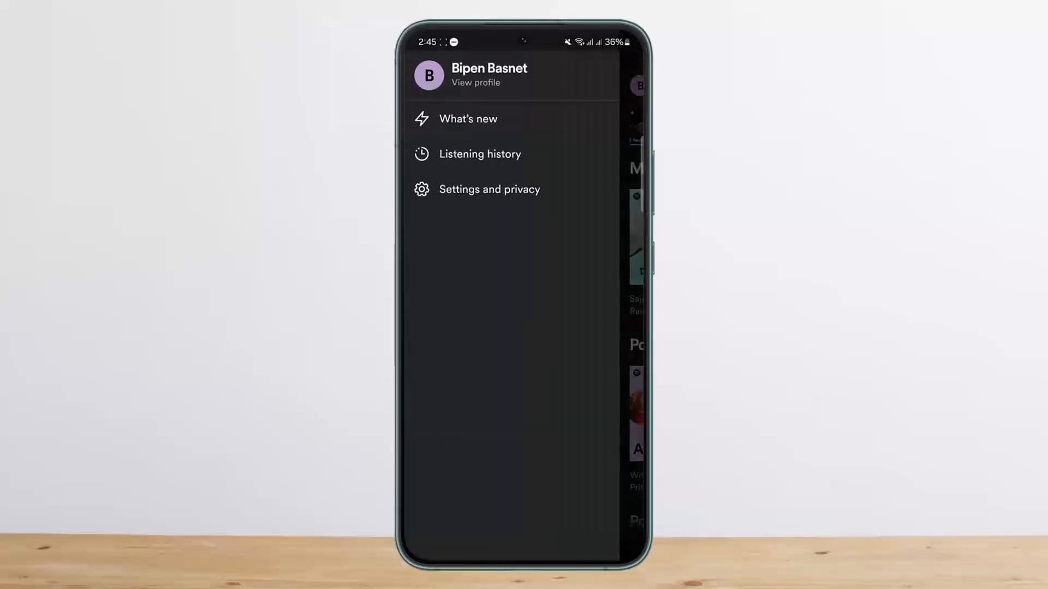
pyautogui.click(489, 189)
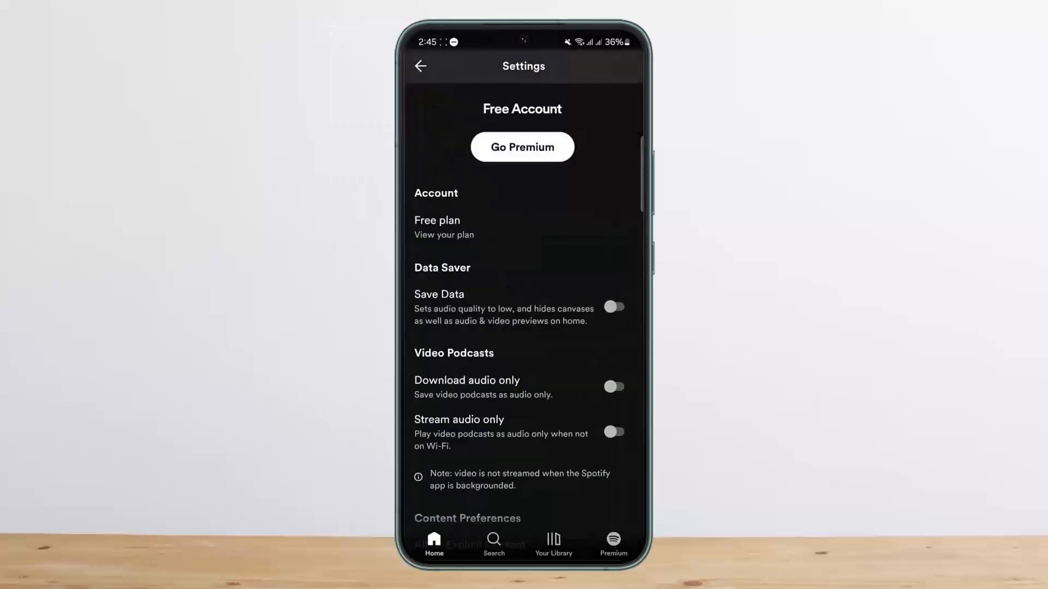
pyautogui.scroll(-3)
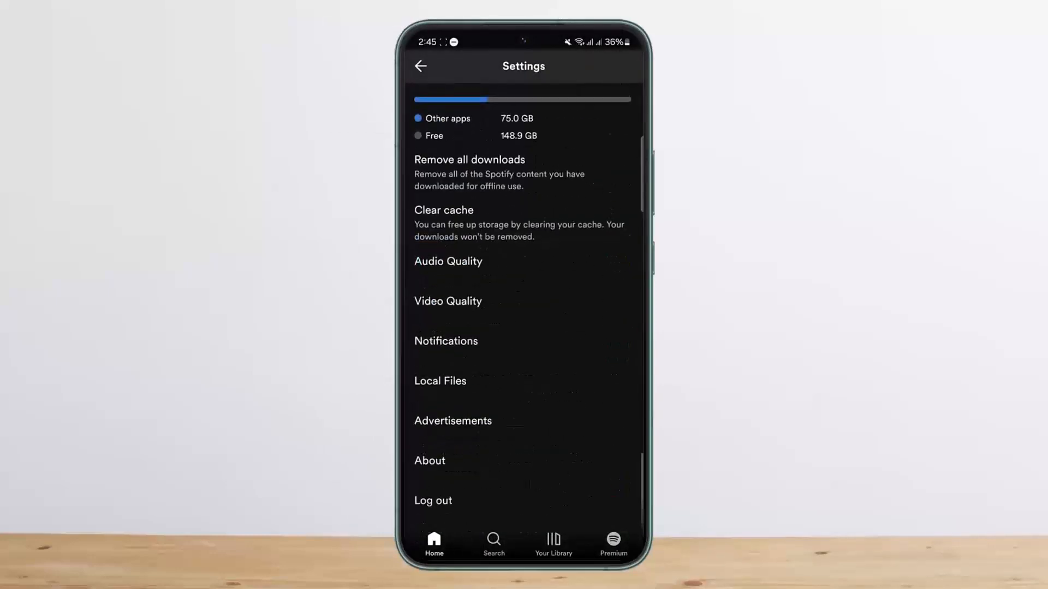